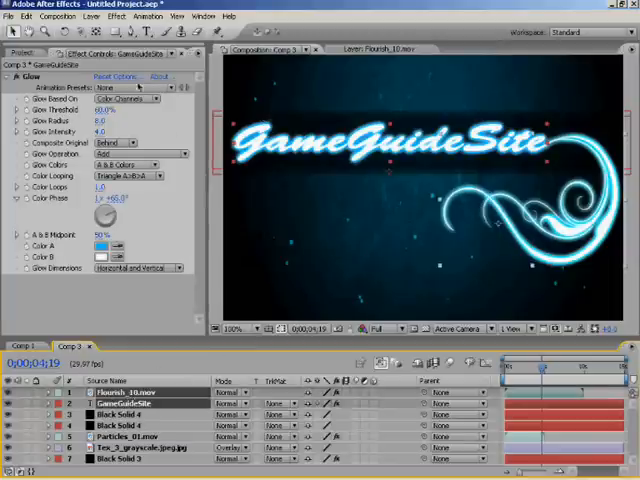
# Open the Effect menu's list of effect categories.
pyautogui.click(117, 17)
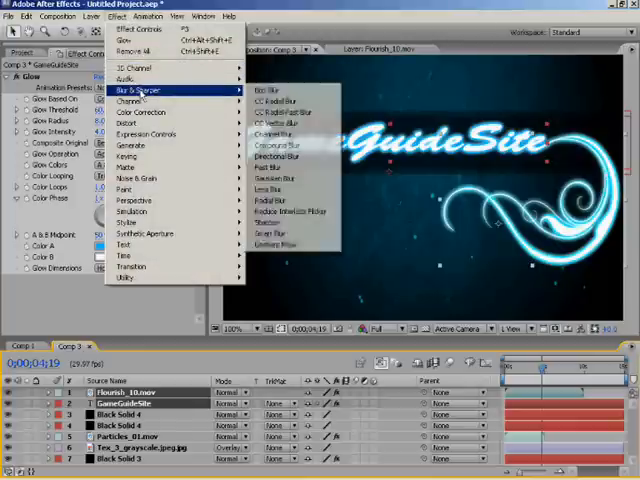
pyautogui.moveTo(285, 111)
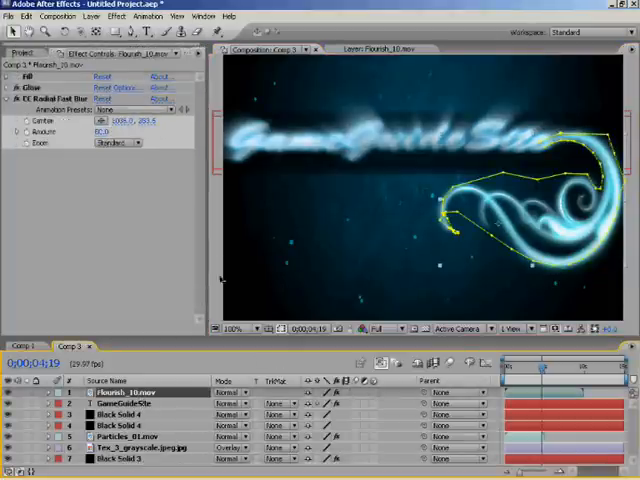
# Set the flourish's CC Radial Fast Blur Zoom to Brightest and select the GameGuideSite layer.
pyautogui.click(118, 142)
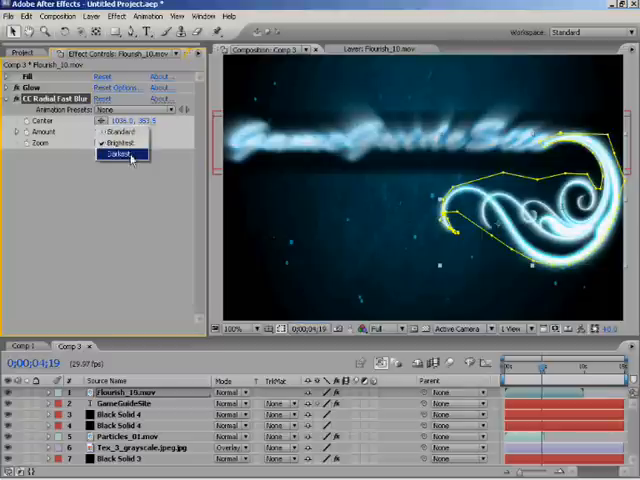
pyautogui.click(117, 143)
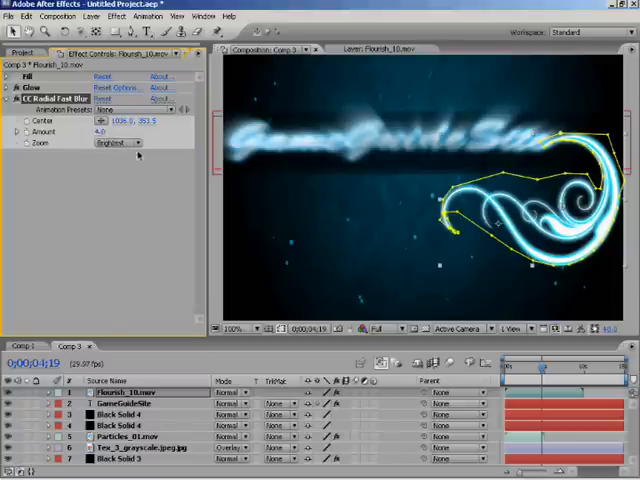
pyautogui.click(125, 402)
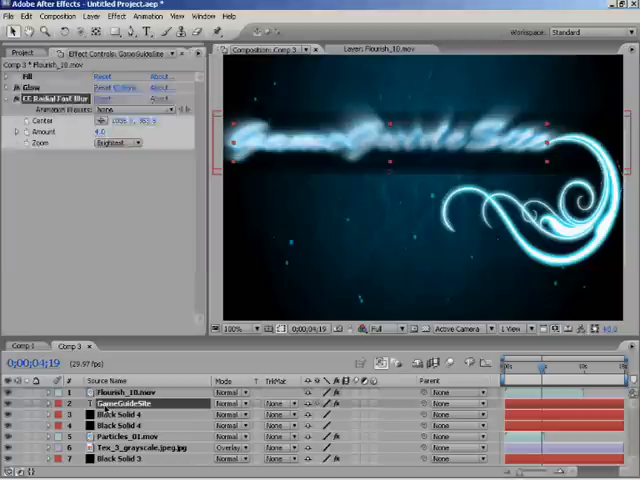
# Collapse GameGuideSite's Glow settings and pick a new CC Radial Fast Blur center point.
pyautogui.click(18, 76)
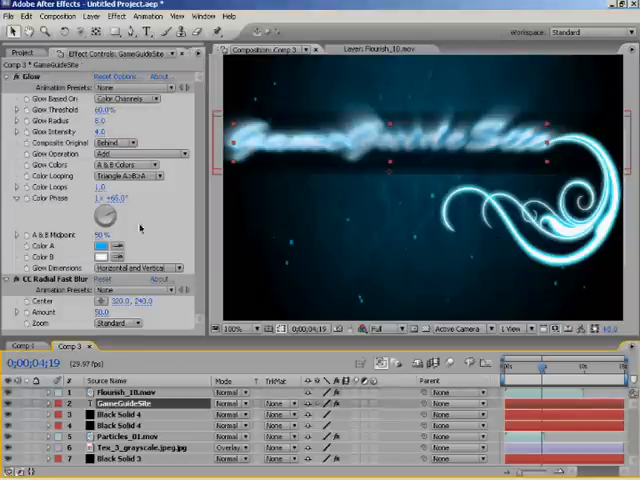
pyautogui.click(20, 76)
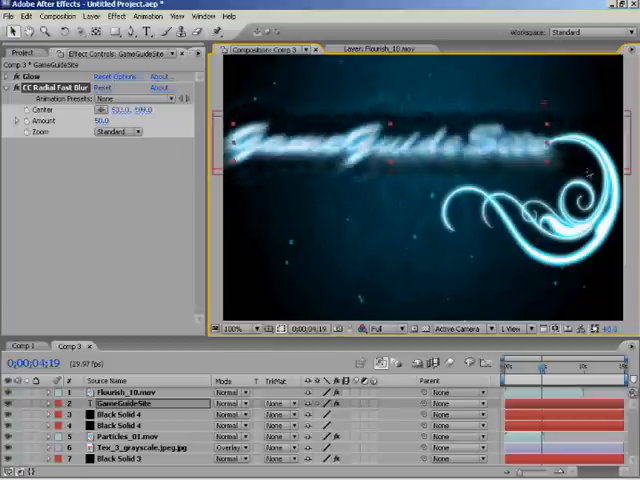
pyautogui.click(115, 109)
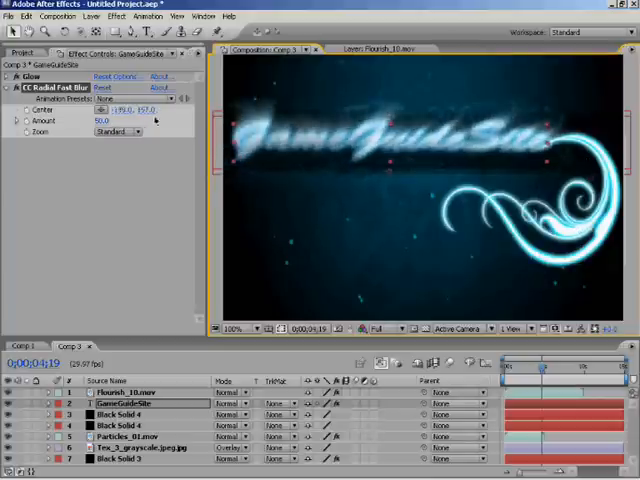